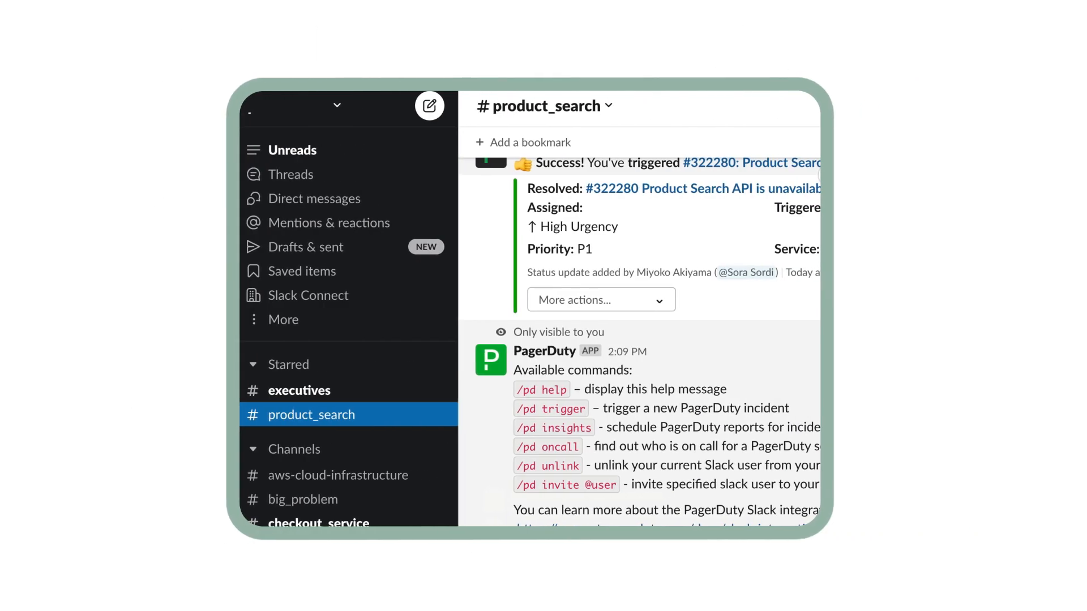
Create the P1 'Product Search API is unavailable' incident with its own dedicated channel.
click(574, 355)
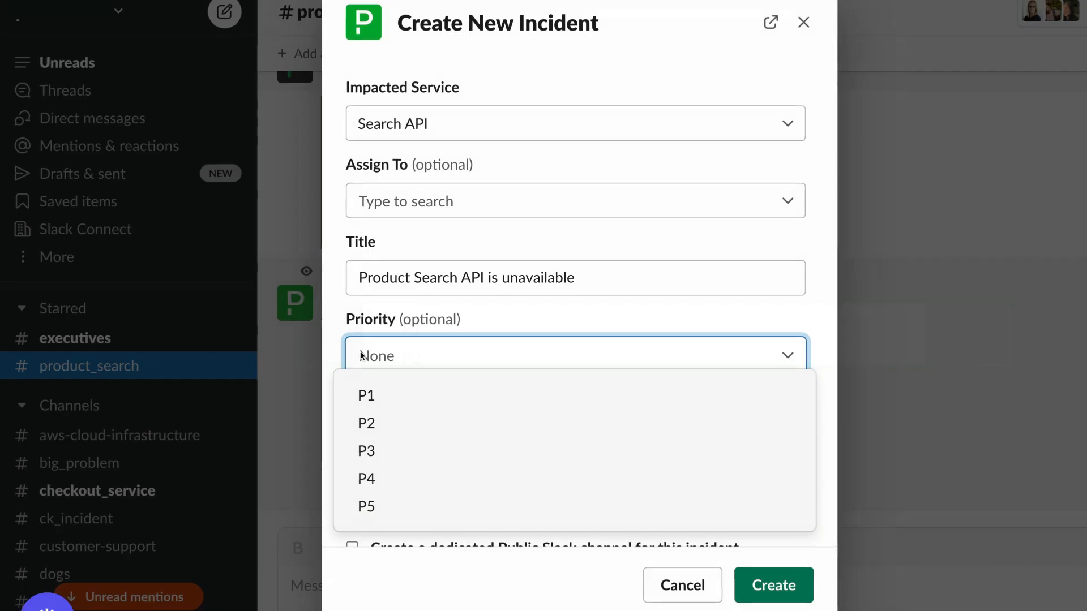
click(366, 395)
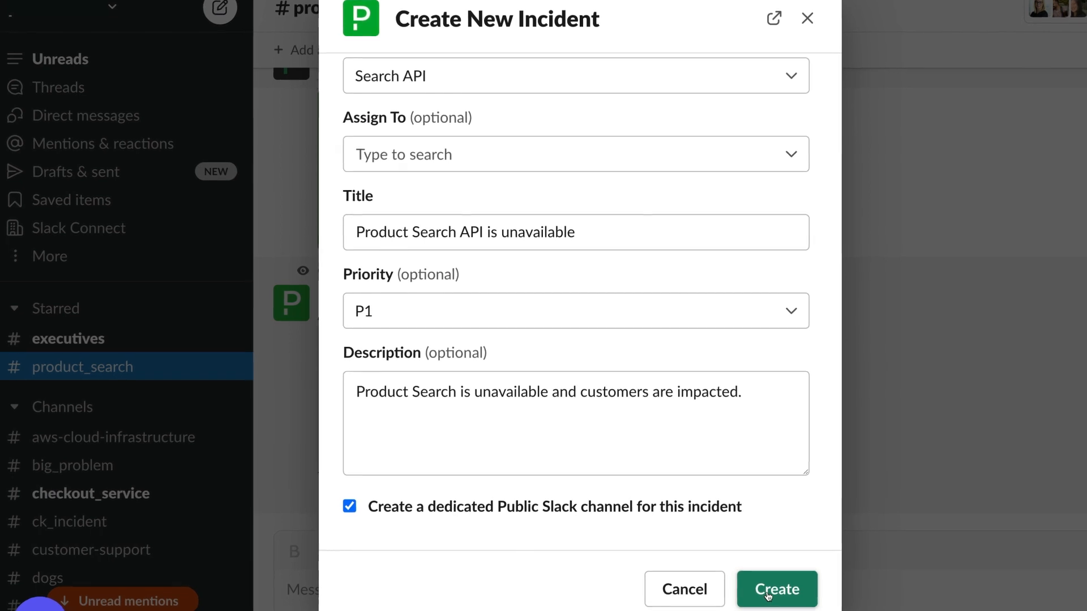
click(776, 589)
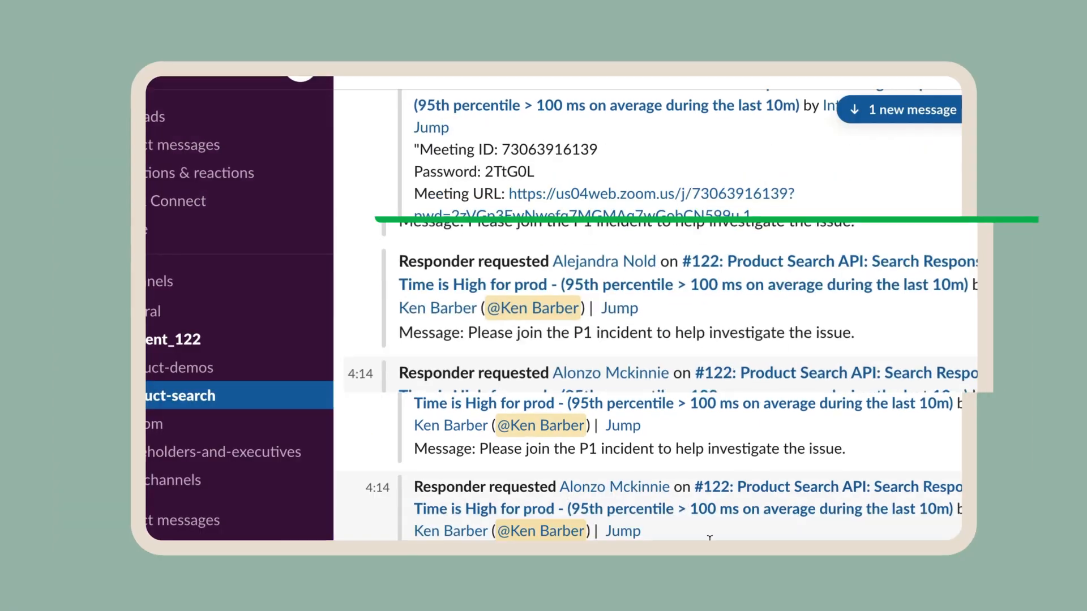
Scroll through incident #122's responder requests, joins, declines, acknowledgement and status updates.
scroll(down, 3)
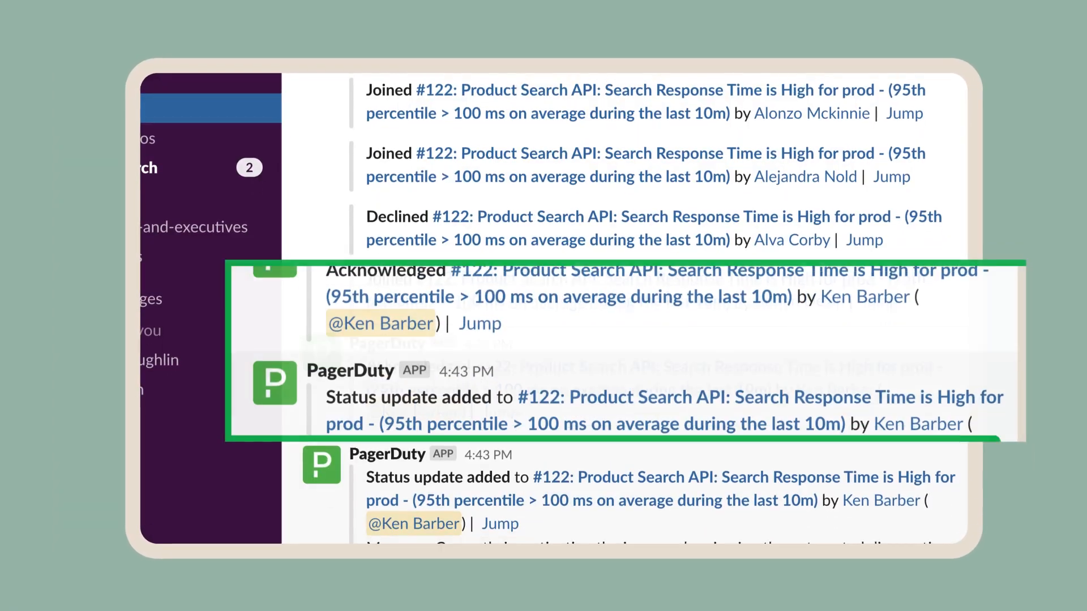